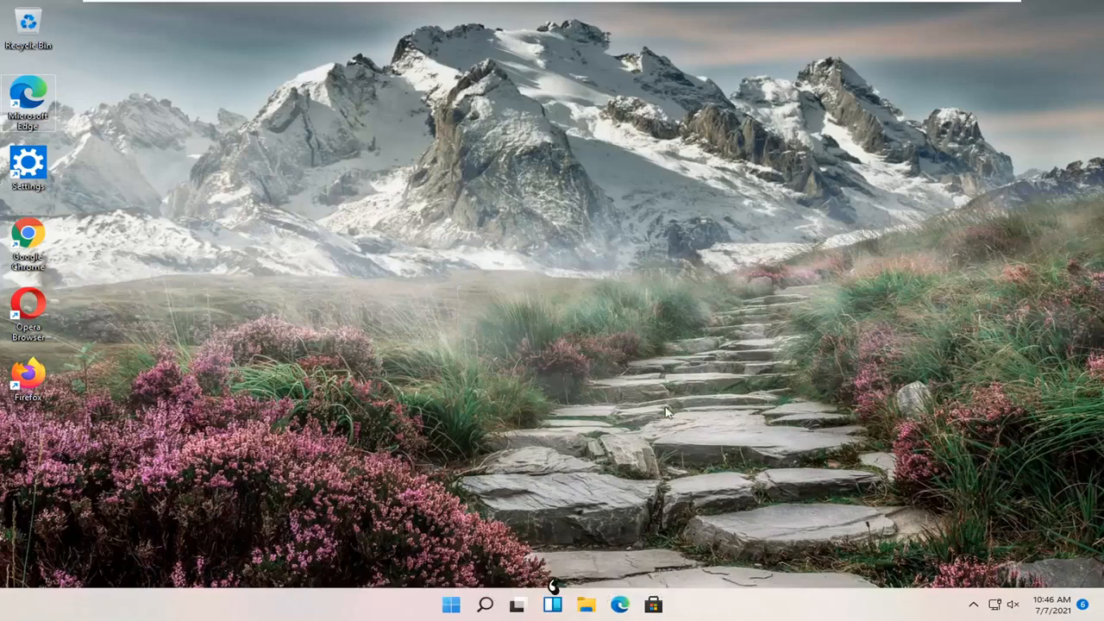
Step: Search Windows for 'control' and launch Control Panel from the results
{"action": "left_click", "coordinate": [485, 603]}
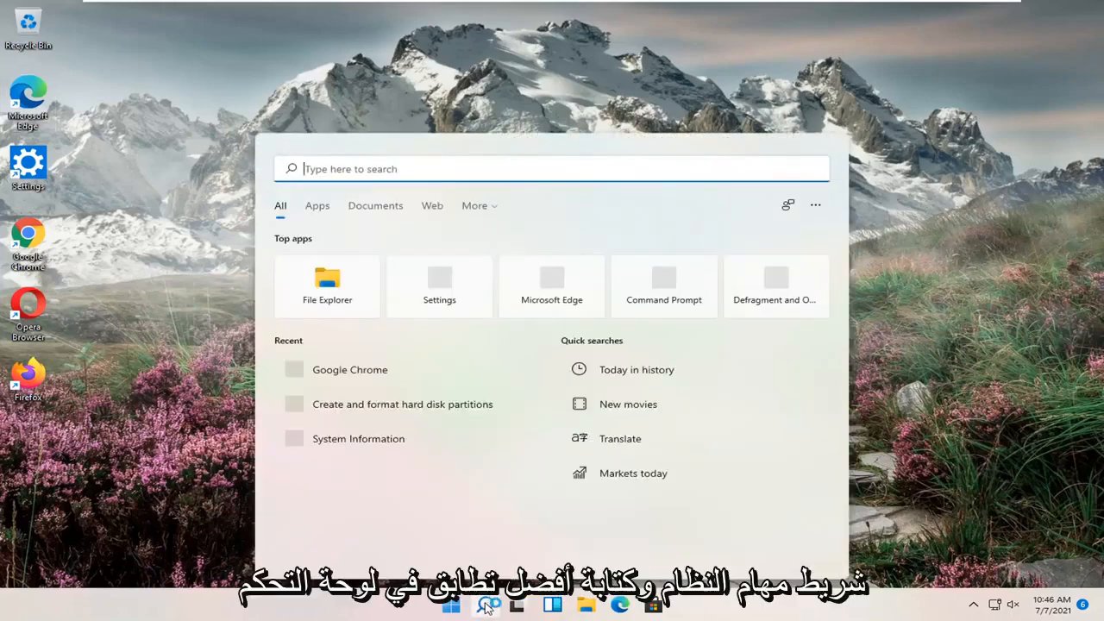
{"action": "type", "text": "control"}
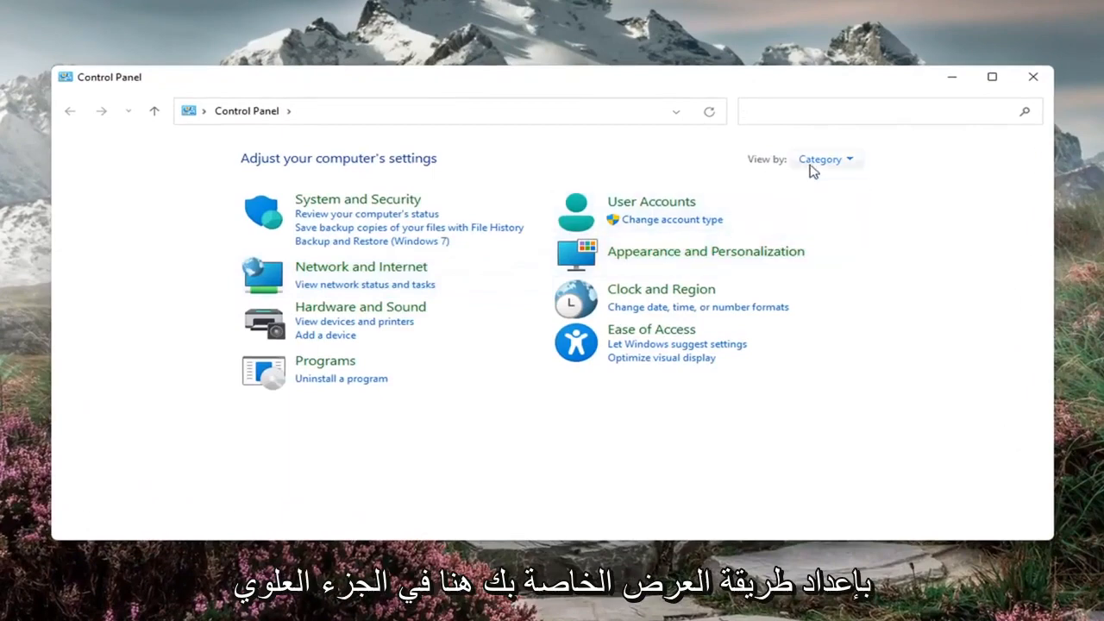
Step: Switch Control Panel to Large icons, enter User Accounts and reach John Doe's name-change page
{"action": "left_click", "coordinate": [824, 158]}
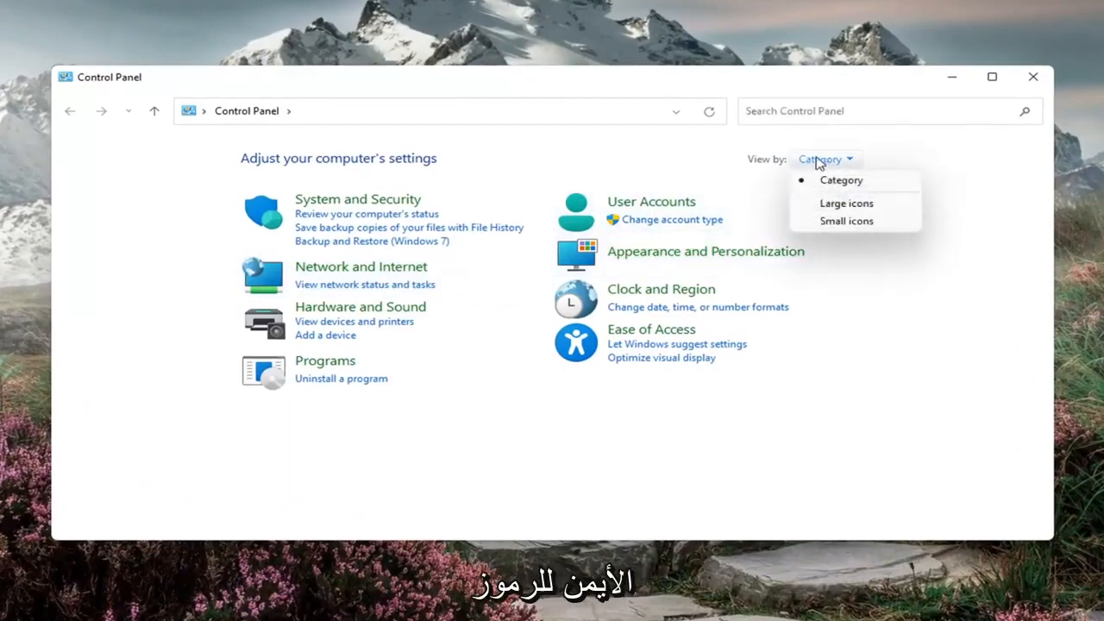
{"action": "left_click", "coordinate": [845, 203]}
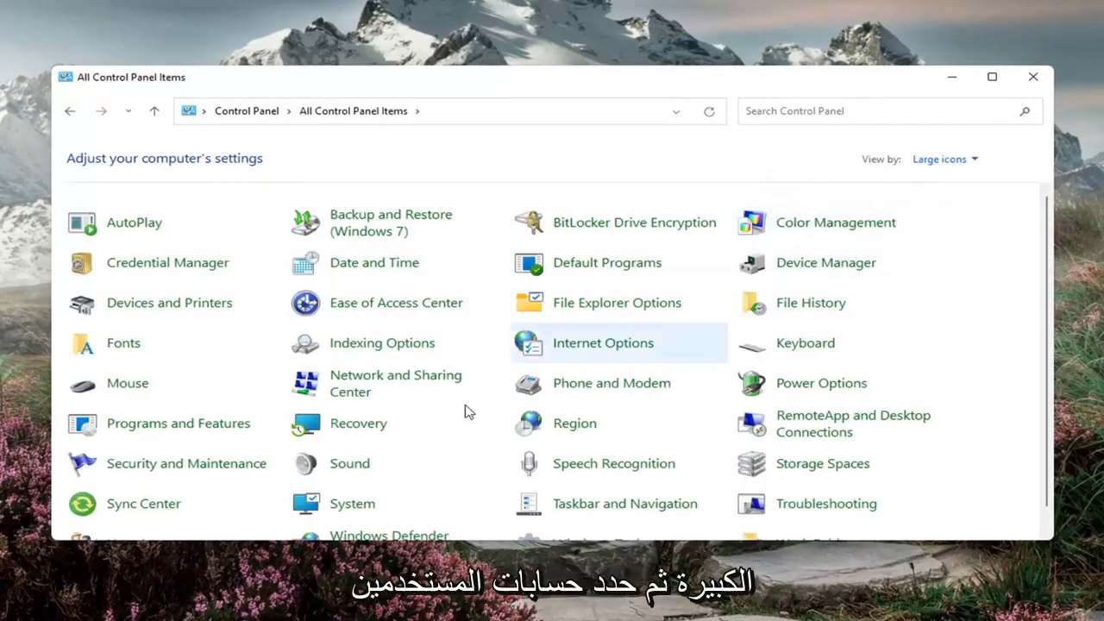
{"action": "scroll", "scroll_direction": "down", "scroll_amount": 3}
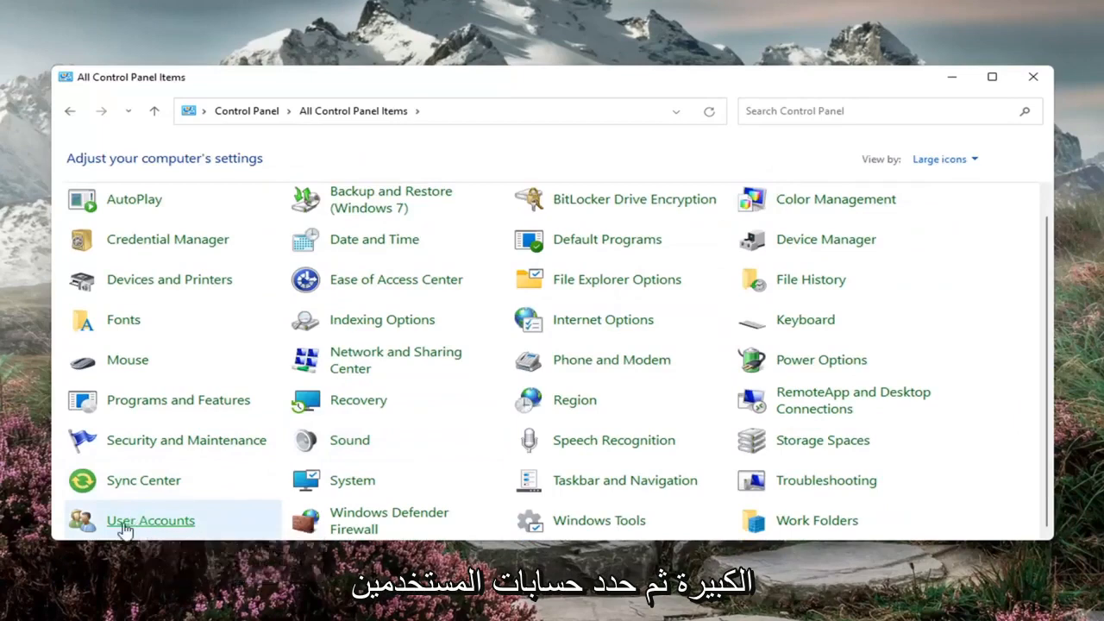
{"action": "left_click", "coordinate": [150, 521]}
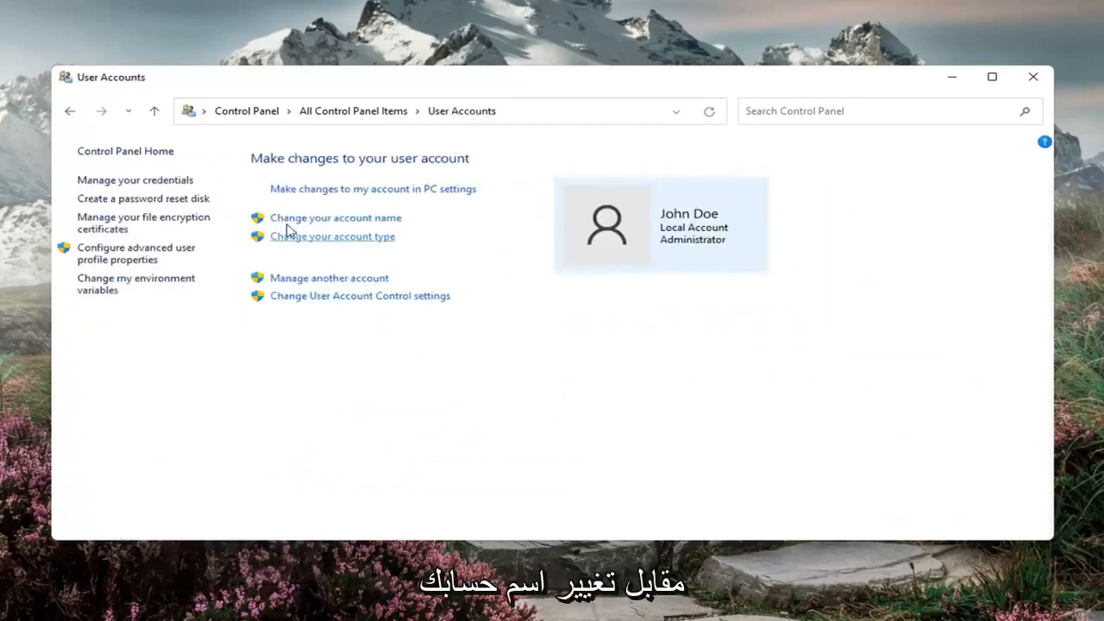
{"action": "left_click", "coordinate": [335, 217]}
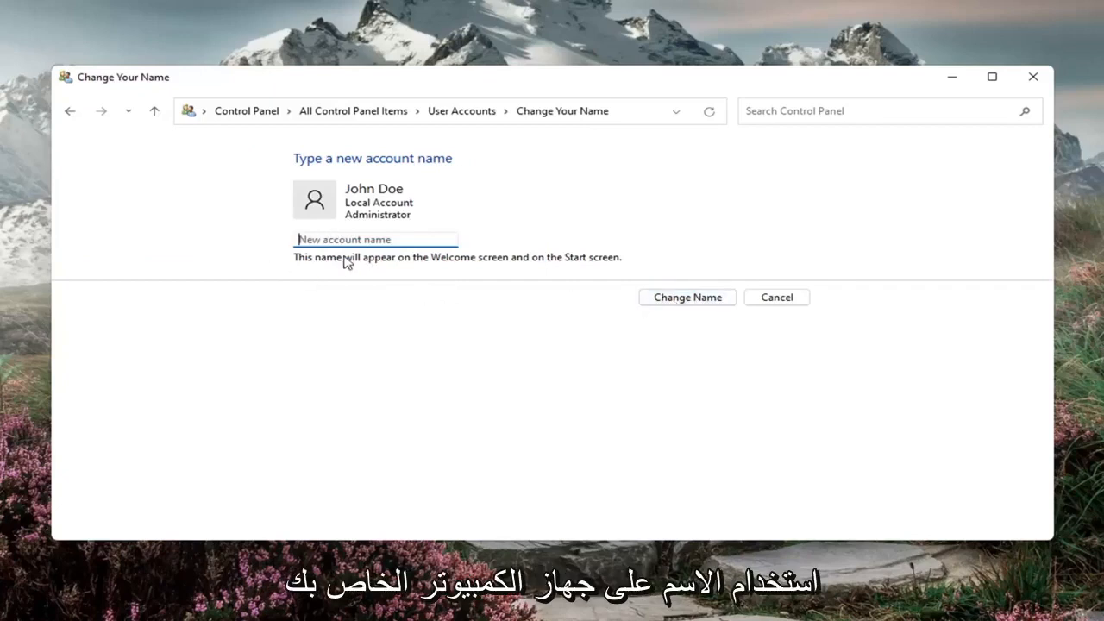
{"action": "mouse_move", "coordinate": [410, 262]}
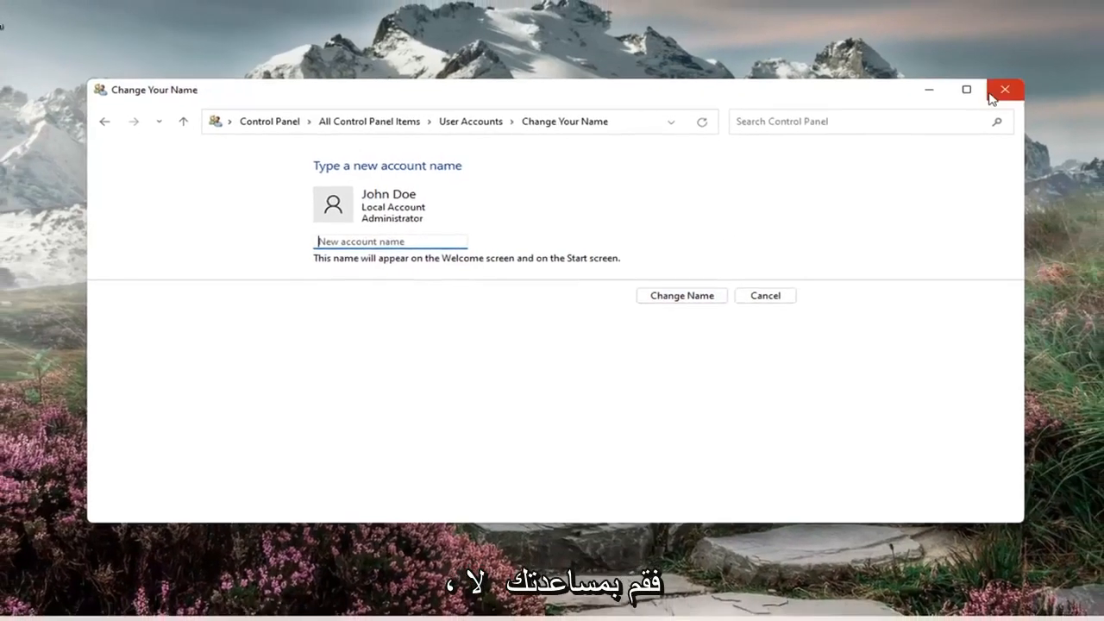
Step: Close the Control Panel window and return to the desktop
{"action": "left_click", "coordinate": [1003, 89]}
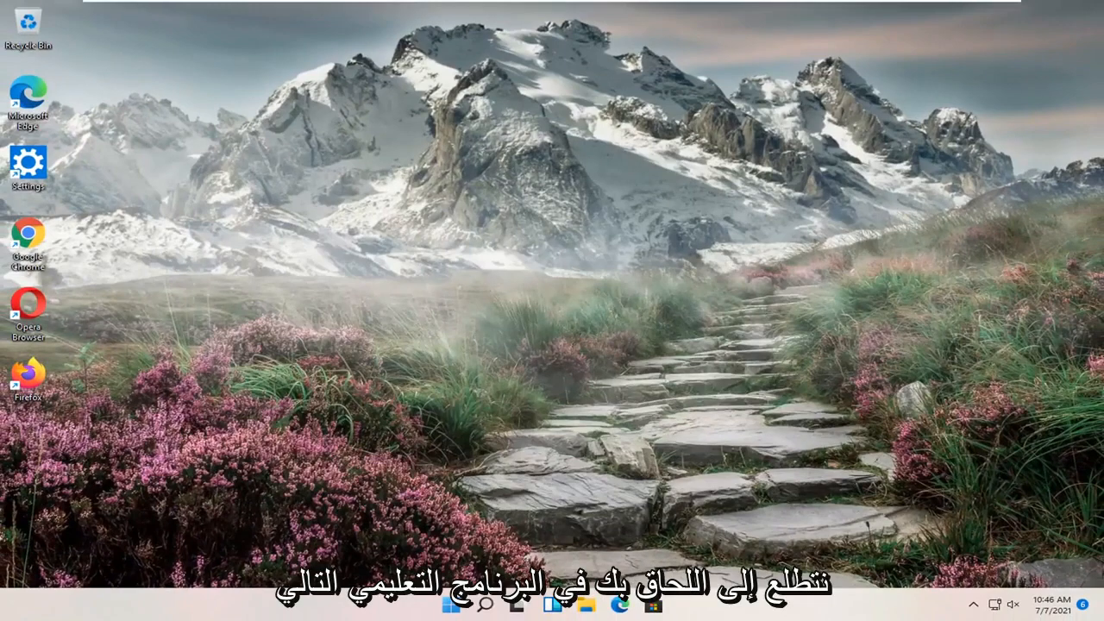